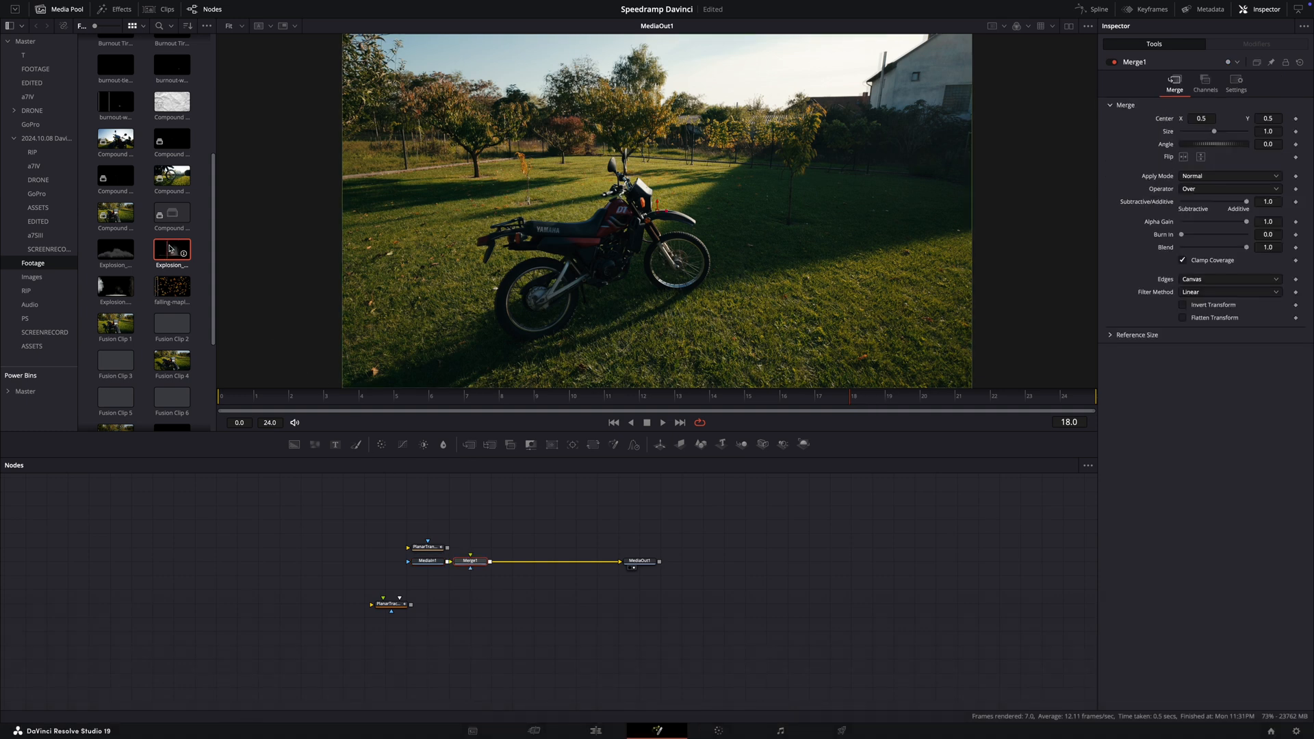
Step: Merge Explosion_Dust into Merge1 through a PlanarTransform and scrub to frame 18 to check tracking
{"action": "left_click_drag", "start_coordinate": [171, 250], "coordinate": [470, 511]}
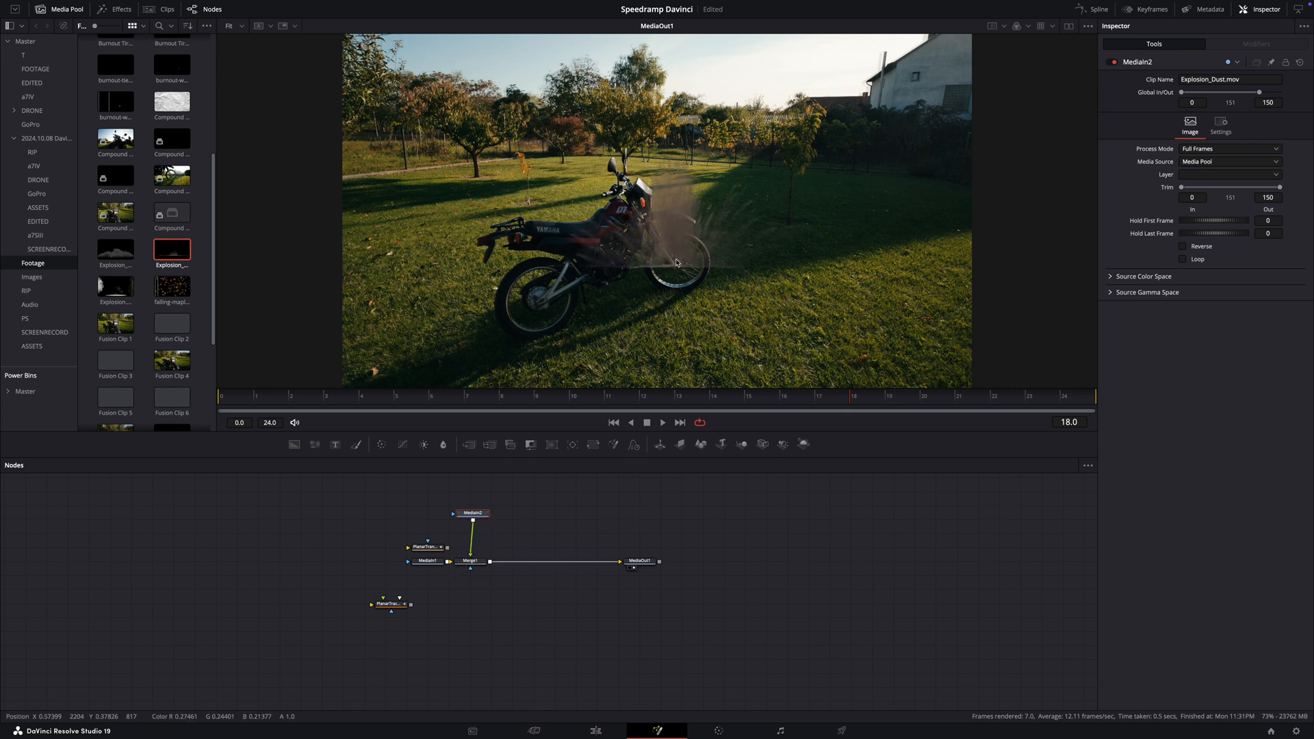
{"action": "mouse_move", "coordinate": [796, 351]}
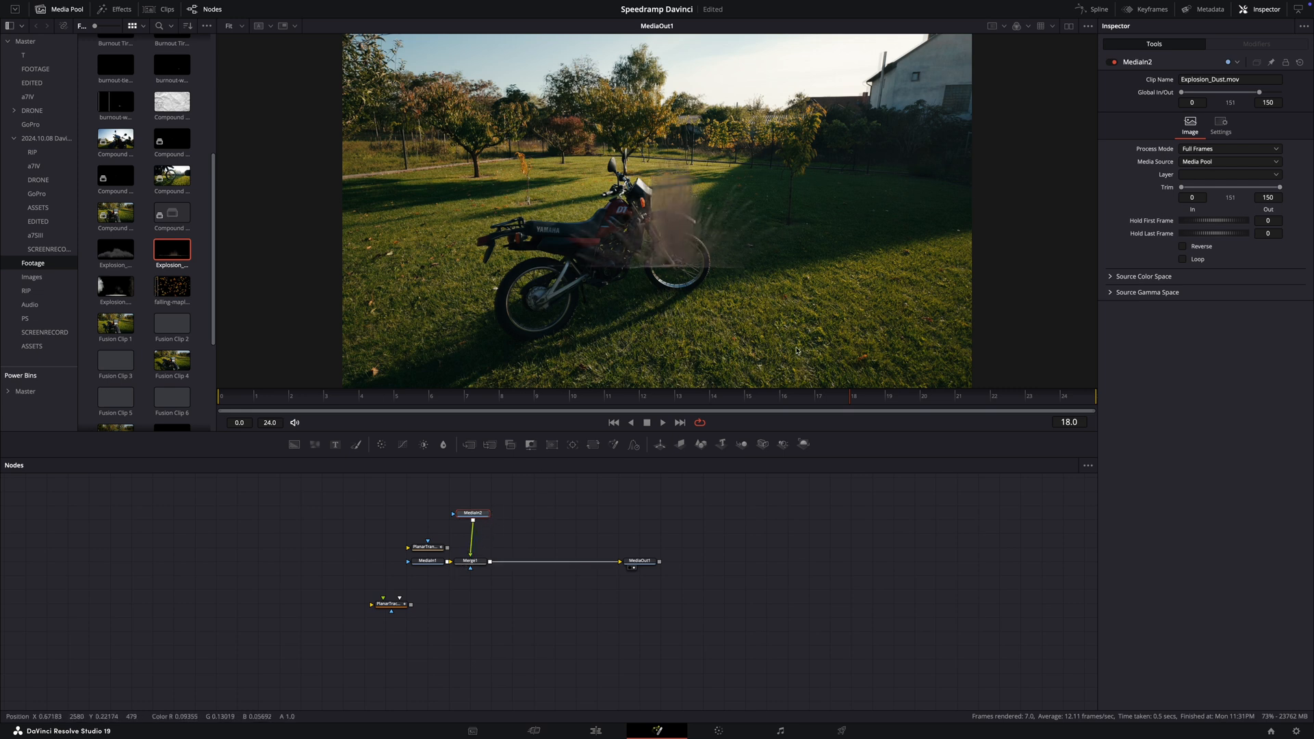
{"action": "left_click", "coordinate": [1056, 396]}
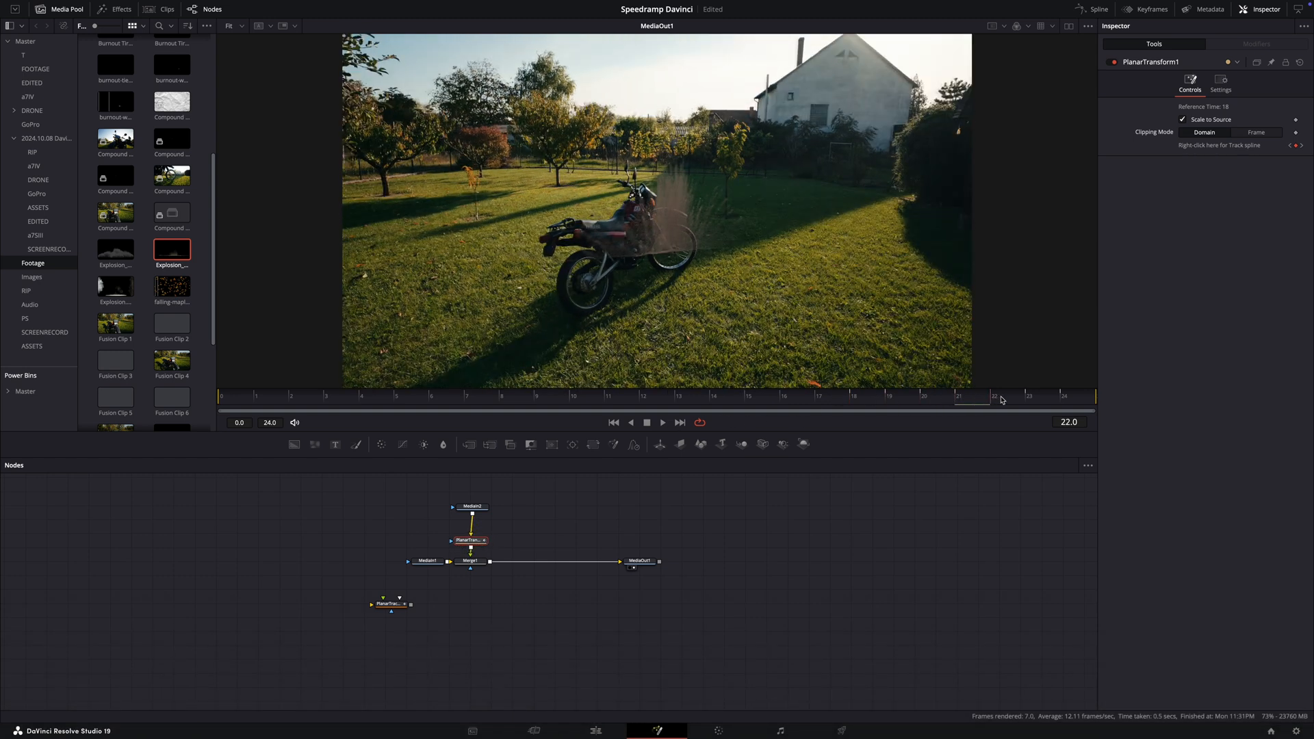
{"action": "left_click_drag", "start_coordinate": [972, 396], "coordinate": [850, 396]}
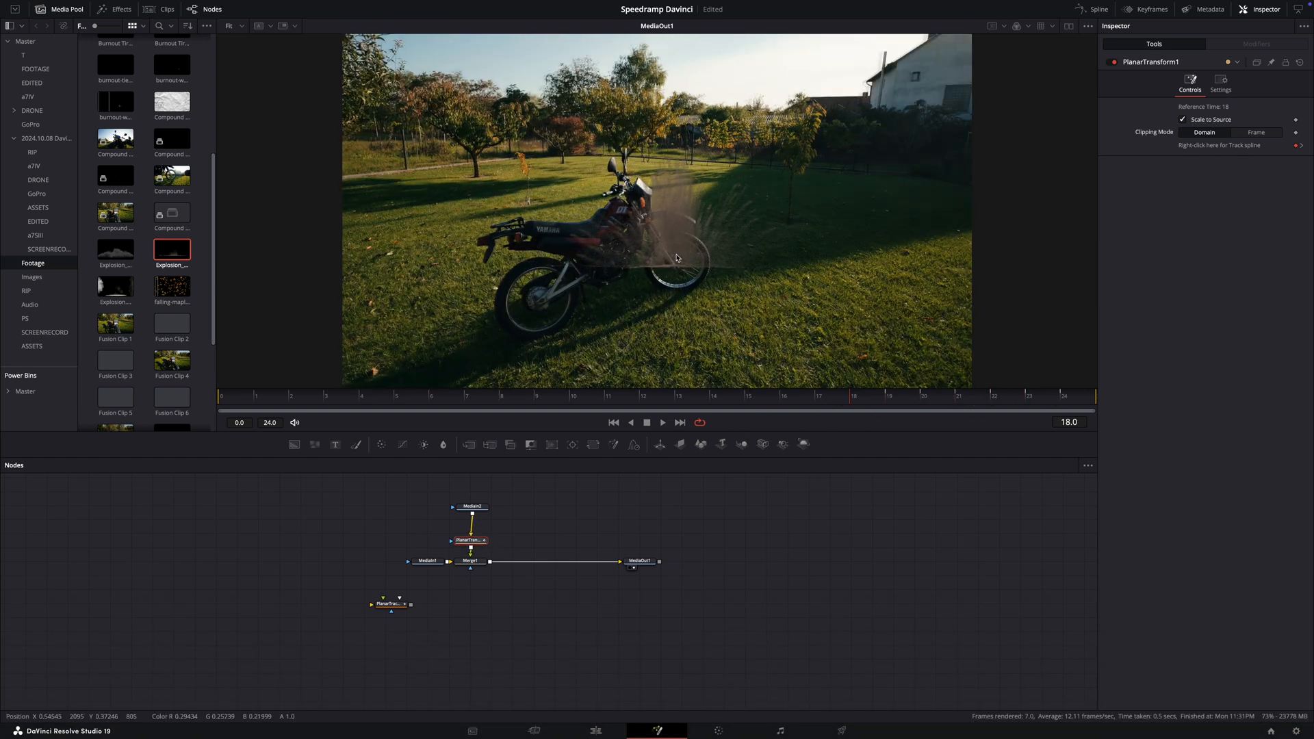
{"action": "left_click", "coordinate": [1084, 396]}
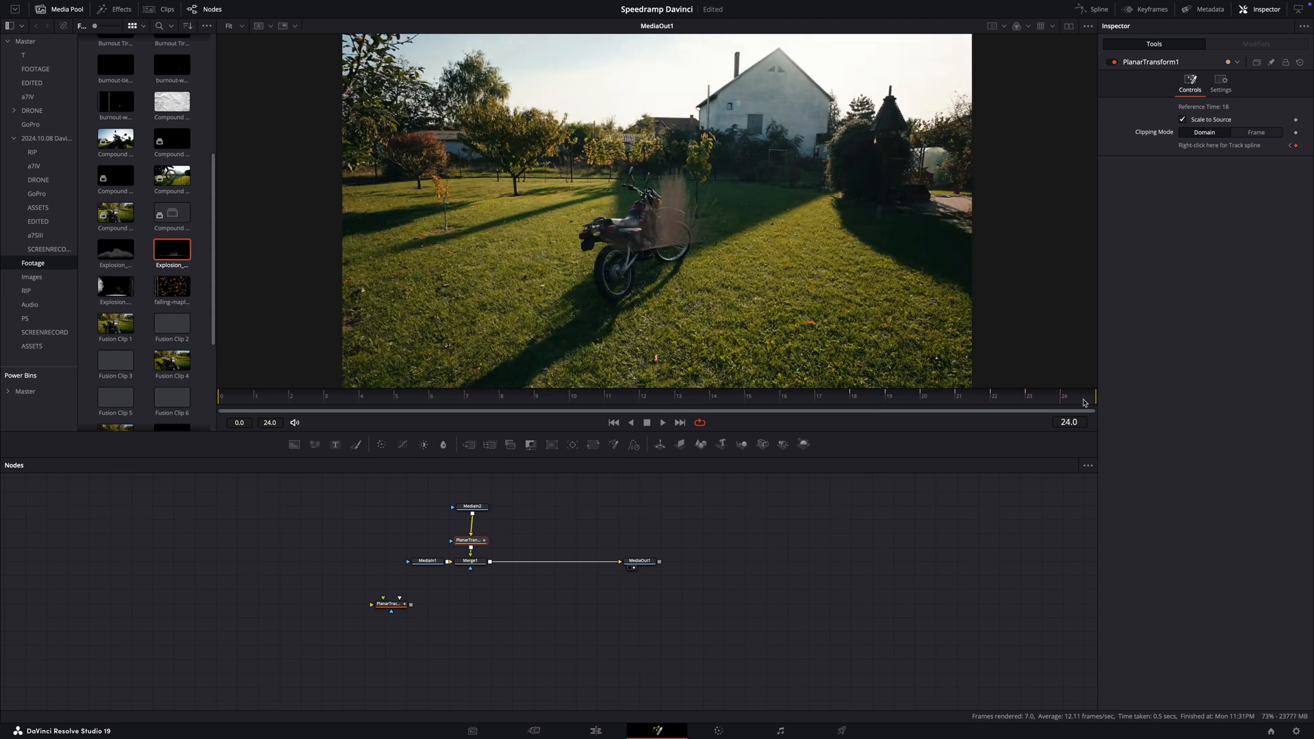
{"action": "left_click", "coordinate": [853, 395]}
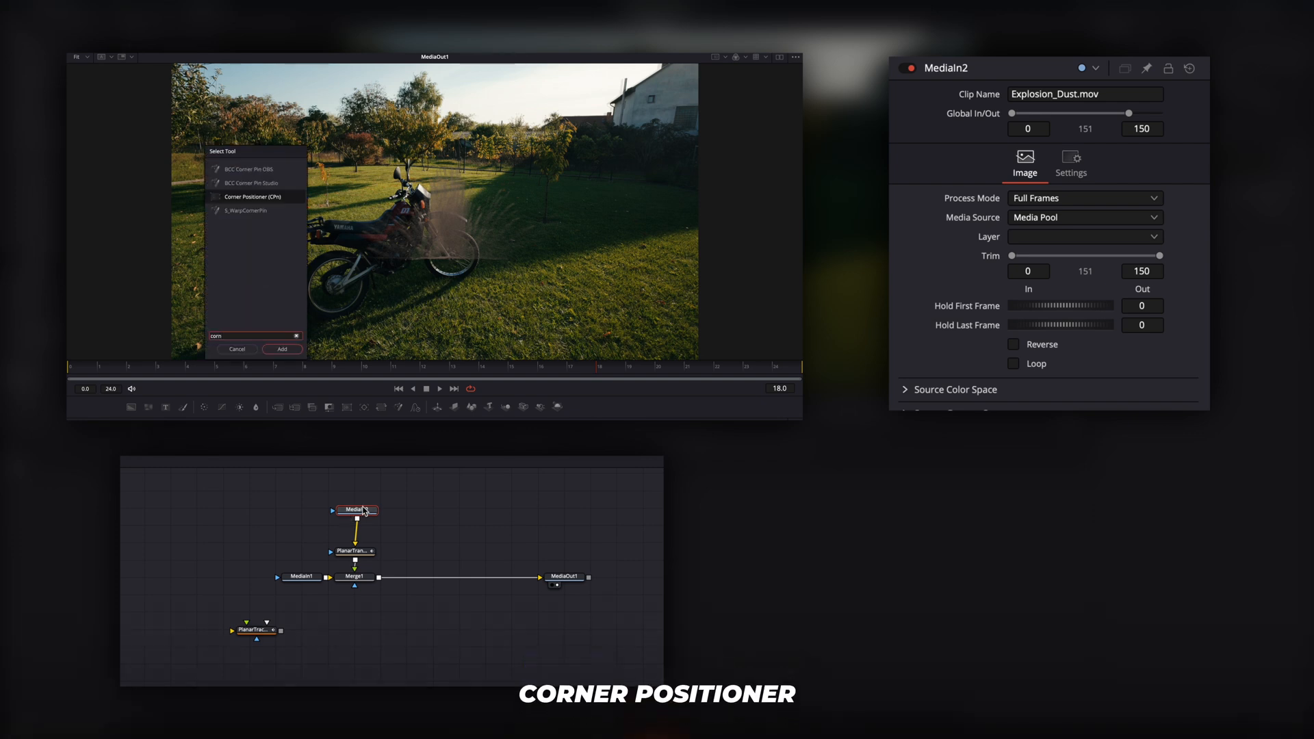
Step: Add a Corner Positioner node after MediaIn2 for the dust clip
{"action": "left_click", "coordinate": [283, 348]}
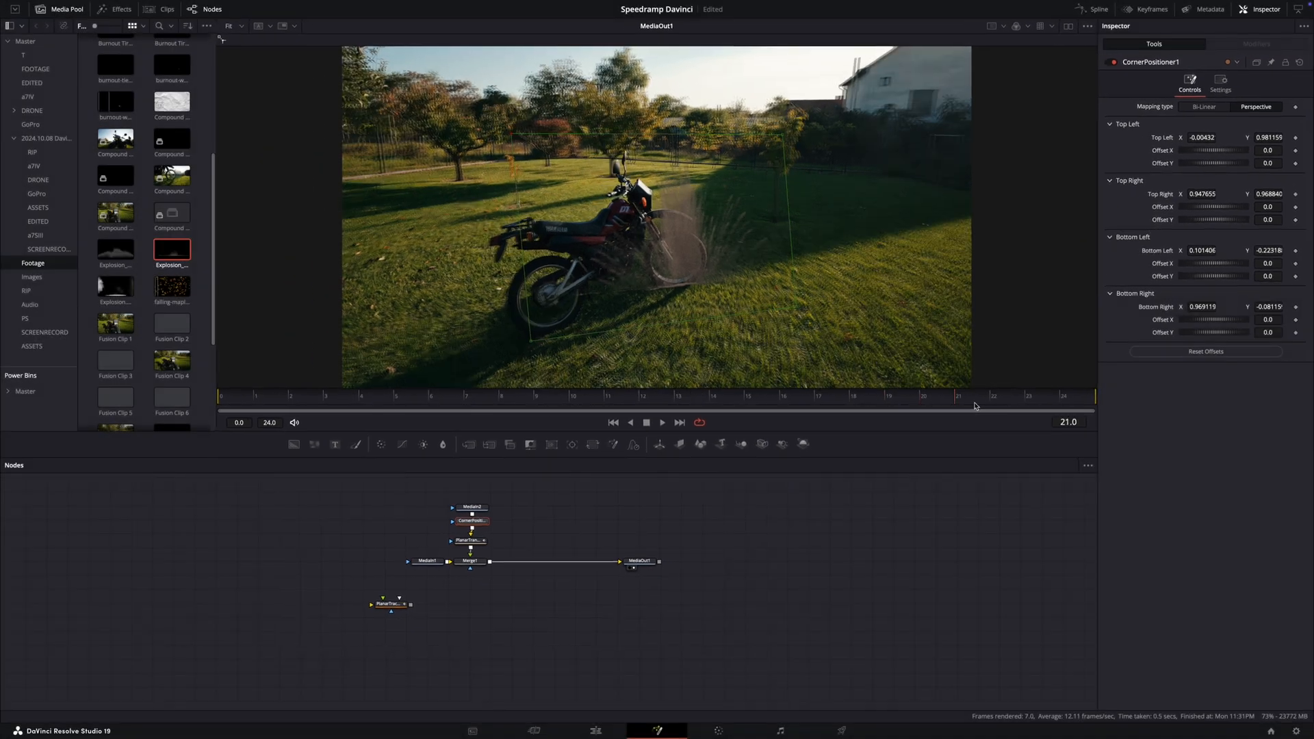
Step: Slide the MediaIn2 bar in the Keyframes panel to start at frame 18
{"action": "left_click", "coordinate": [471, 507]}
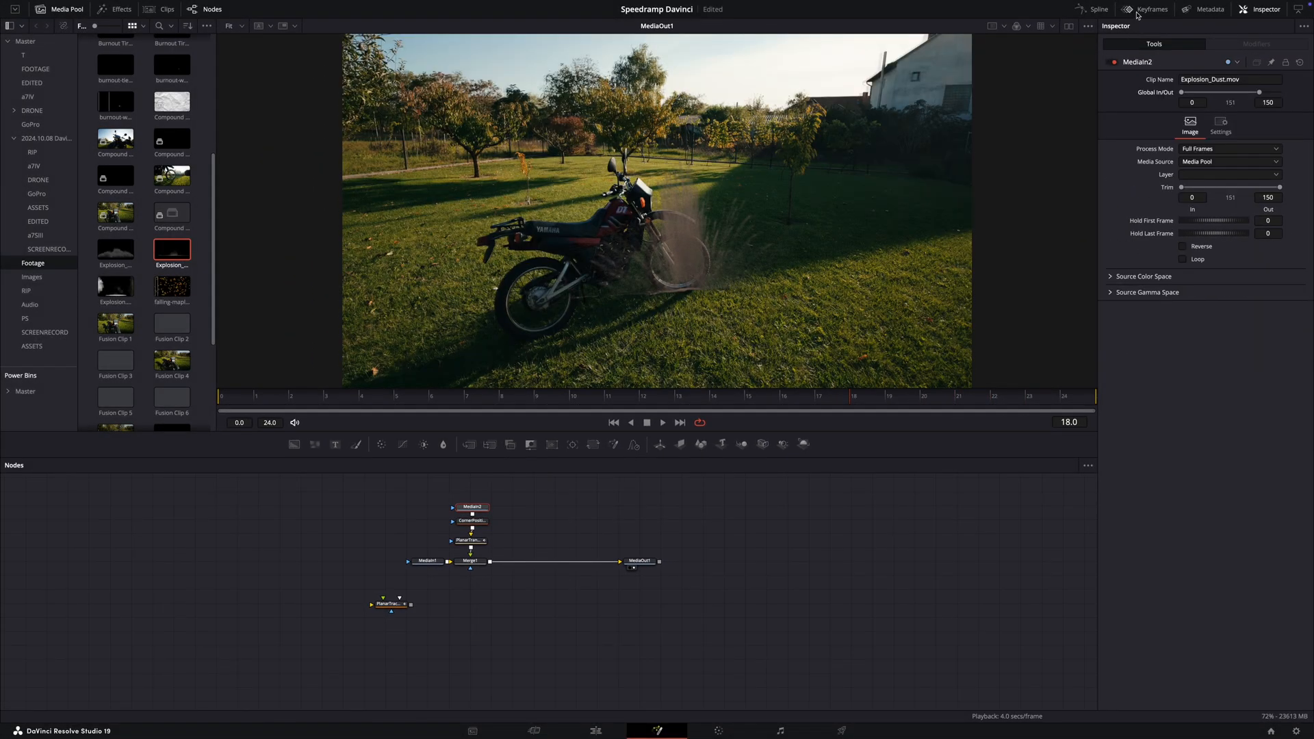
{"action": "left_click", "coordinate": [1150, 9]}
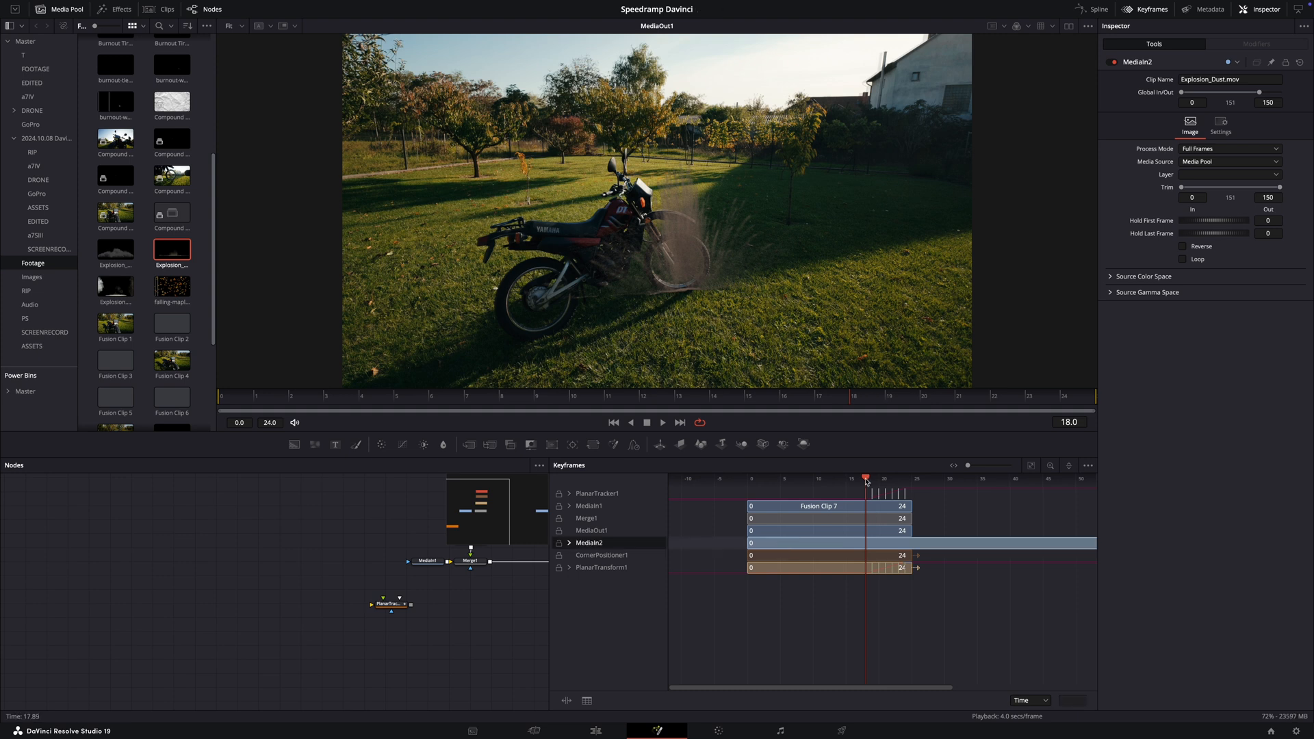
{"action": "left_click_drag", "start_coordinate": [750, 542], "coordinate": [867, 543]}
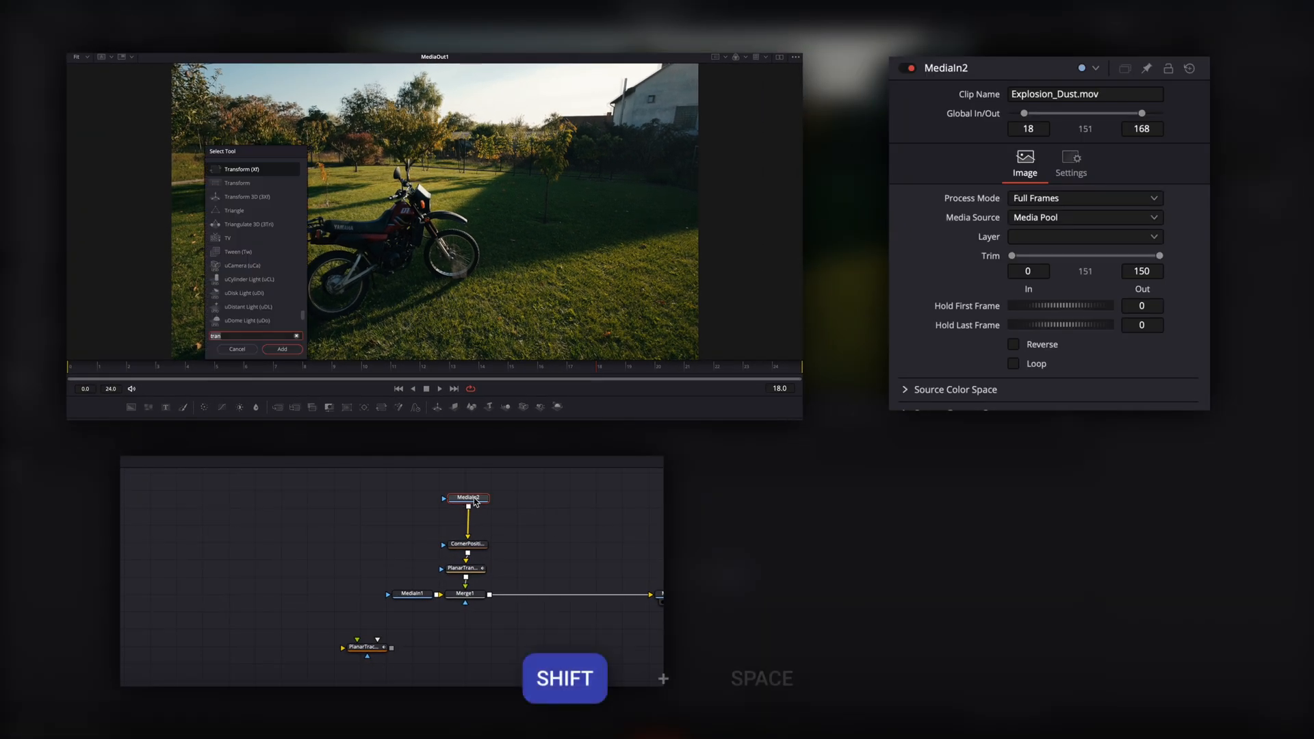
Step: Insert a Transform node on MediaIn2 and set its Size to 2.52
{"action": "left_click", "coordinate": [282, 348]}
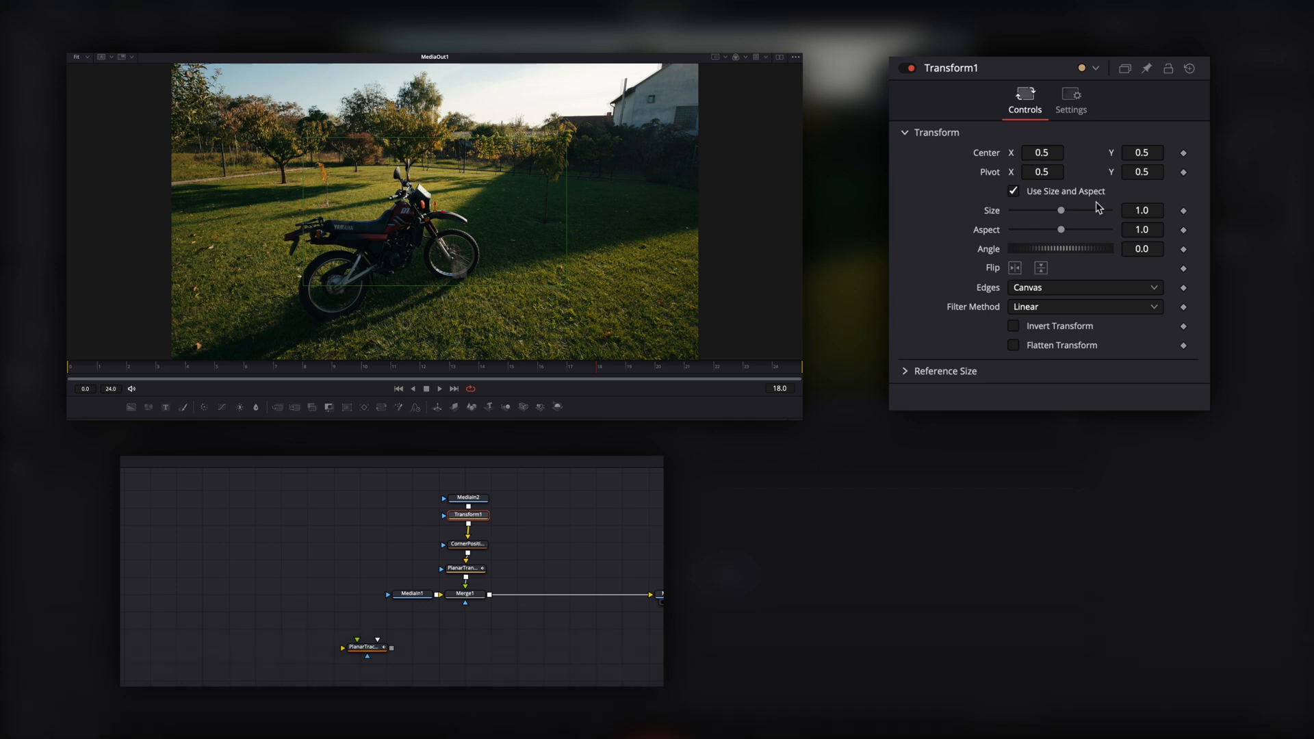
{"action": "left_click_drag", "start_coordinate": [1061, 210], "coordinate": [1078, 210]}
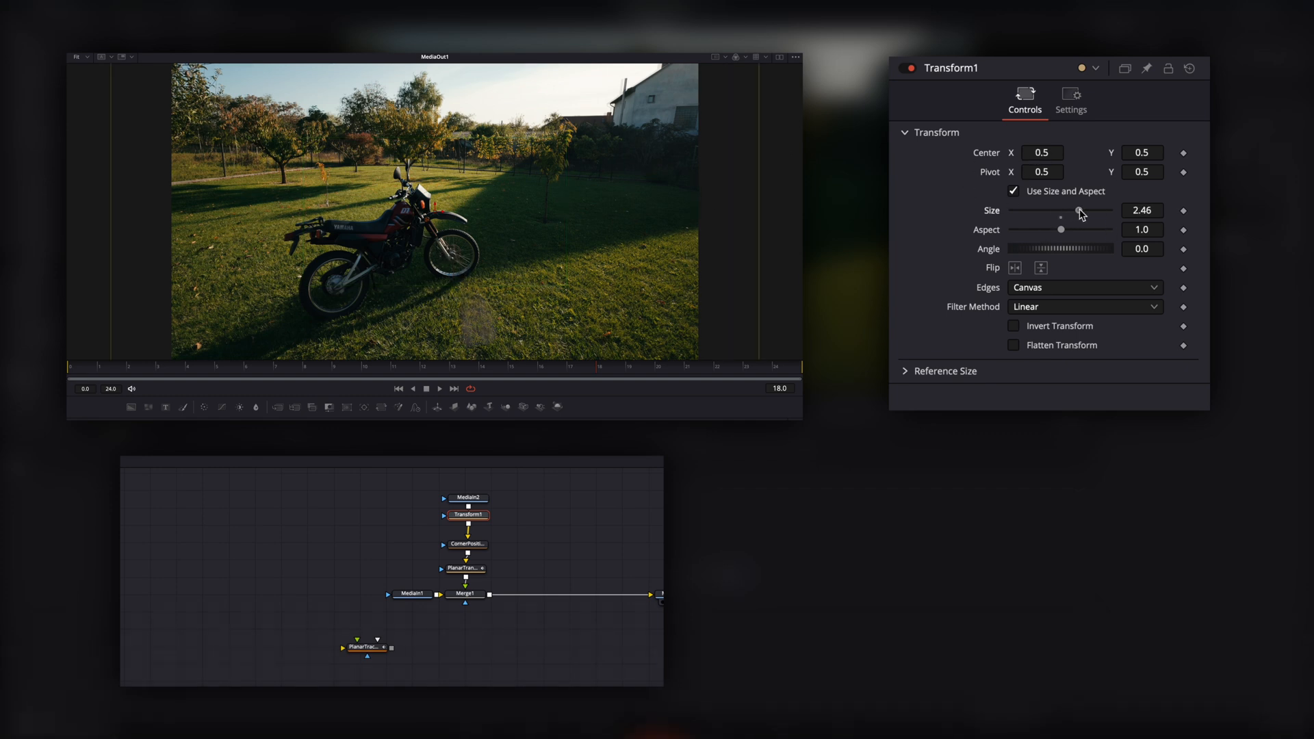
{"action": "left_click_drag", "start_coordinate": [1077, 212], "coordinate": [1081, 212]}
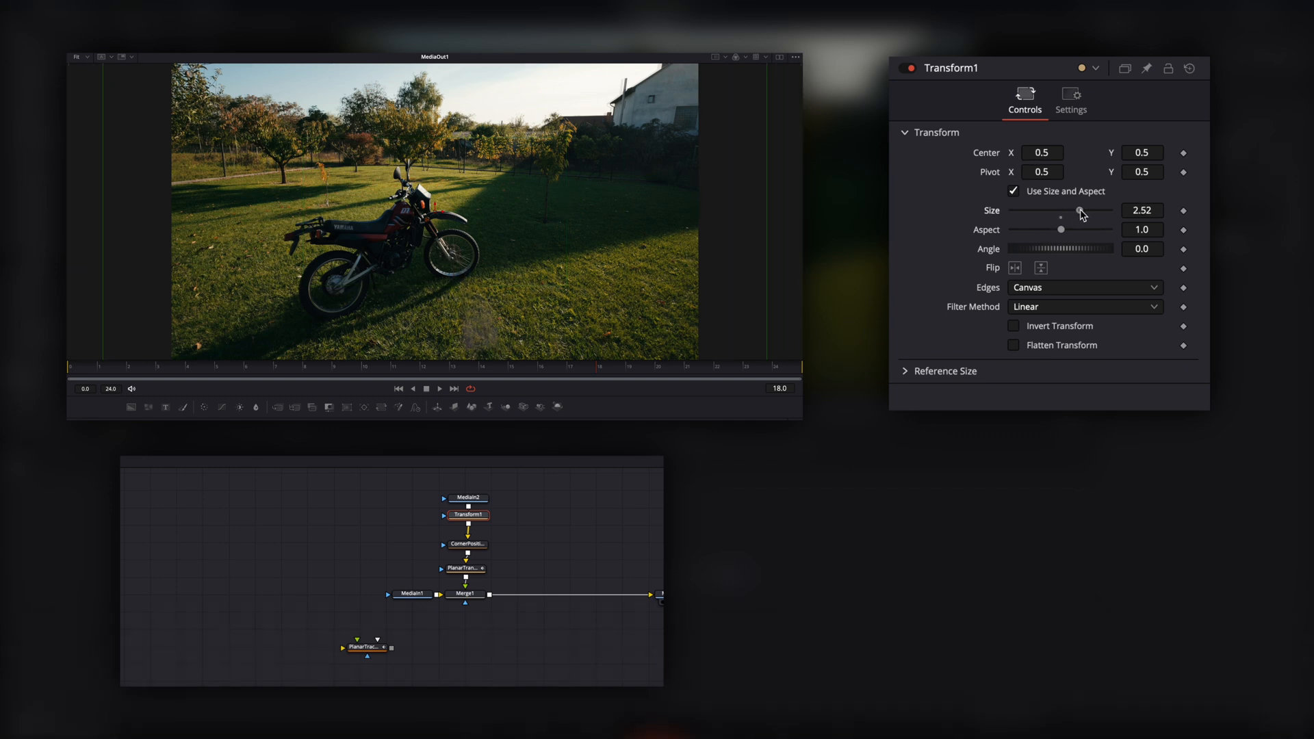